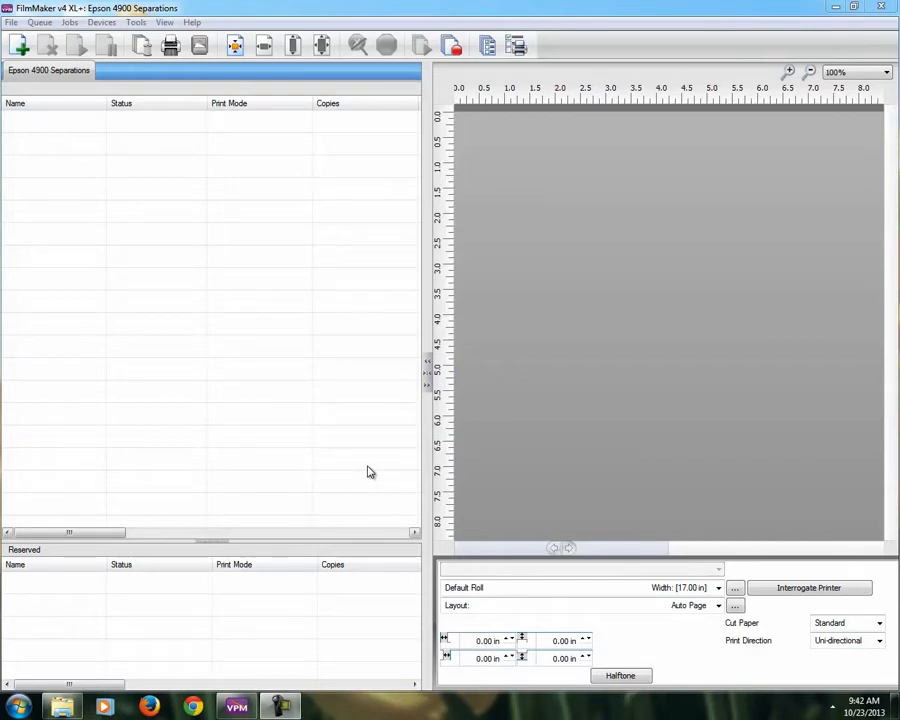
mouse_move(228, 246)
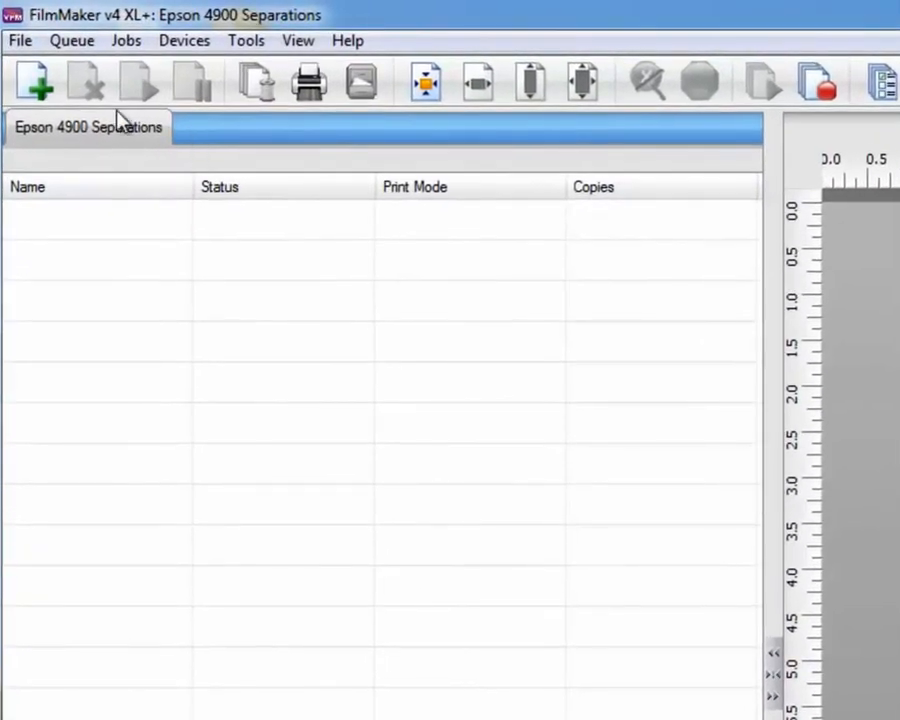
mouse_move(90, 140)
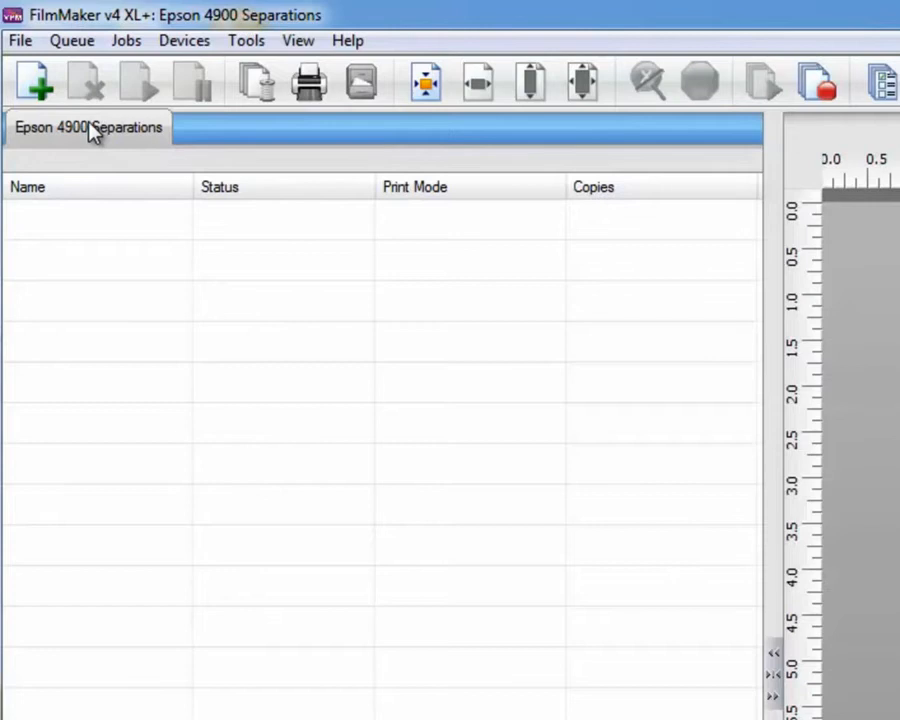
Open the Epson 4900 Separations queue properties on the Hot Folders page.
double_click(88, 127)
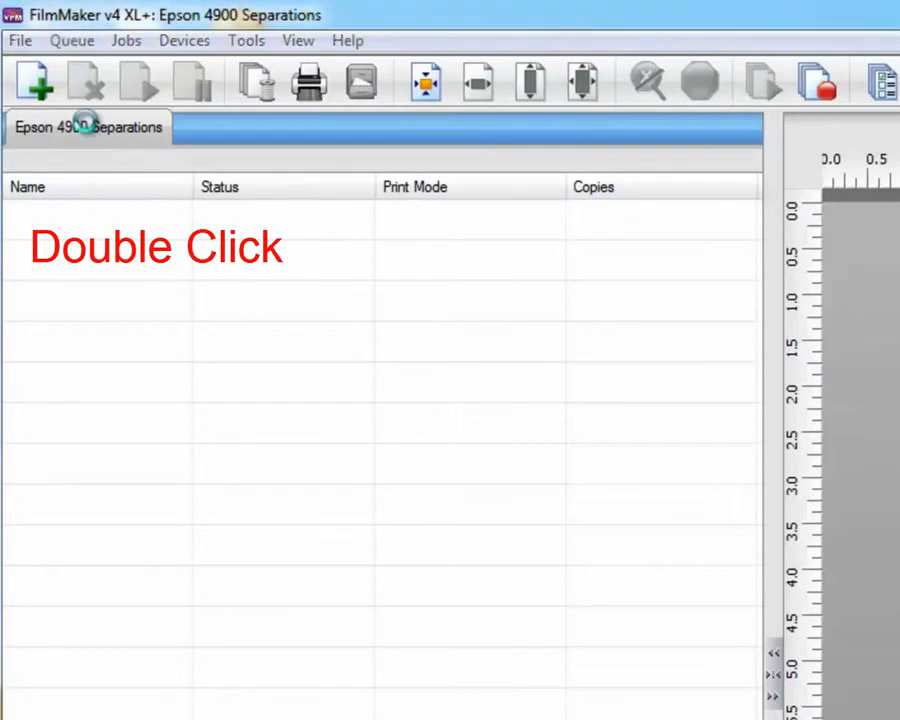
double_click(88, 127)
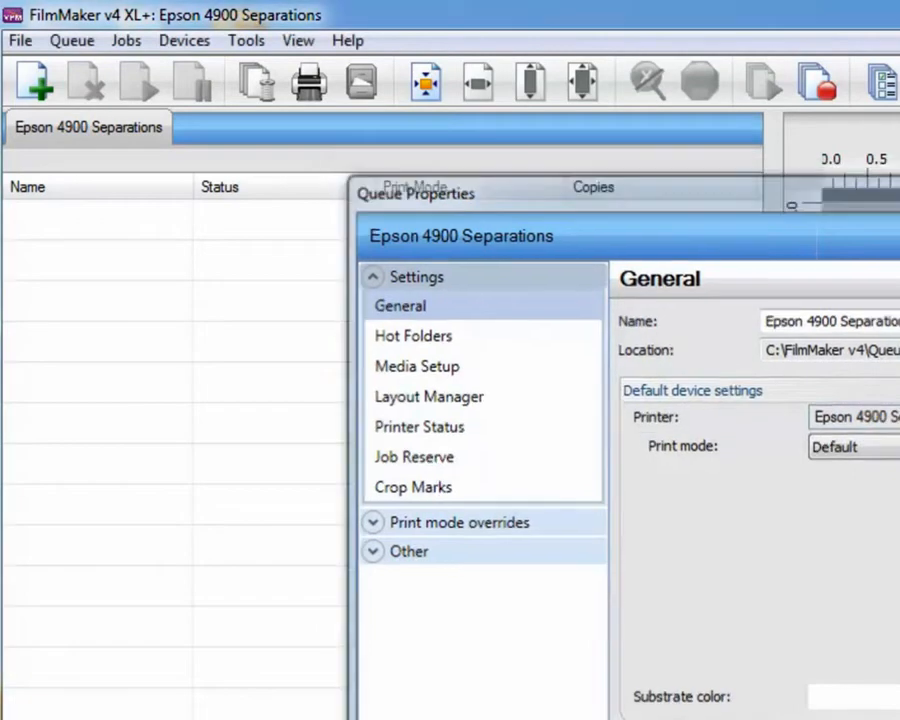
left_click(71, 40)
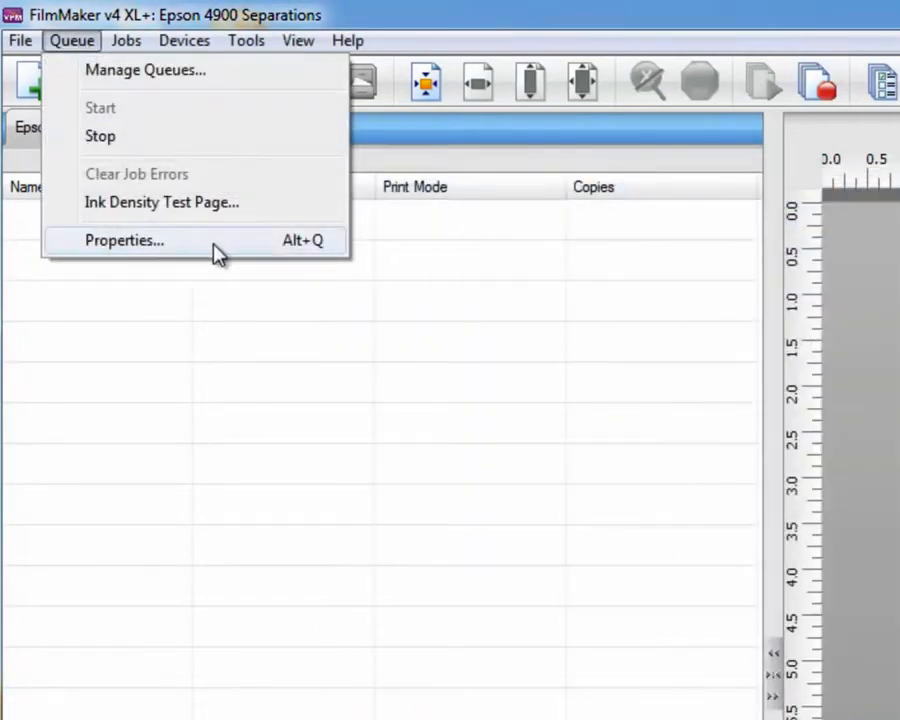
left_click(124, 240)
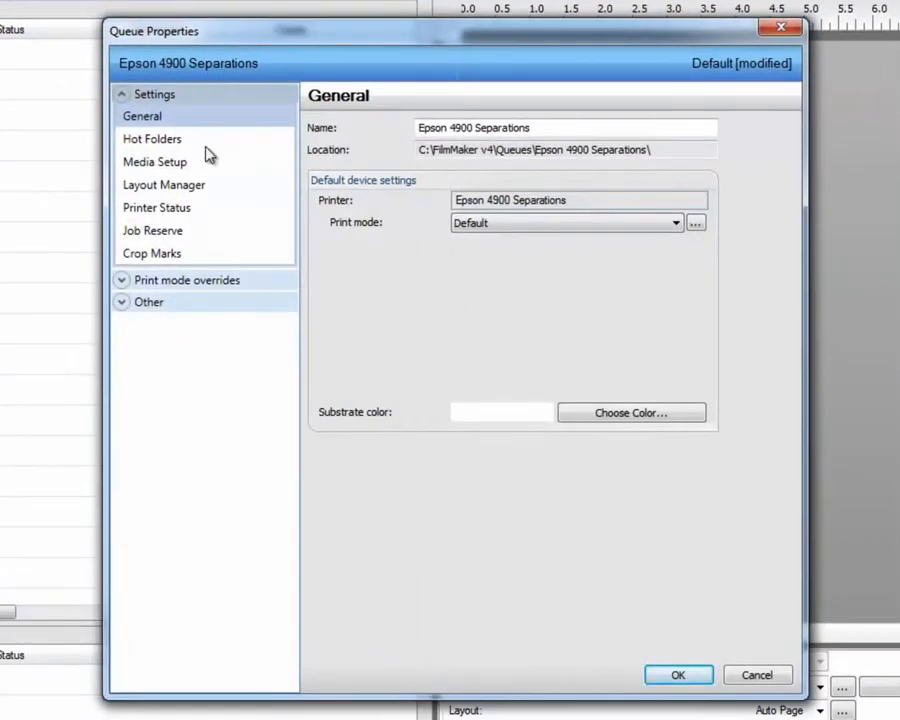
left_click(152, 138)
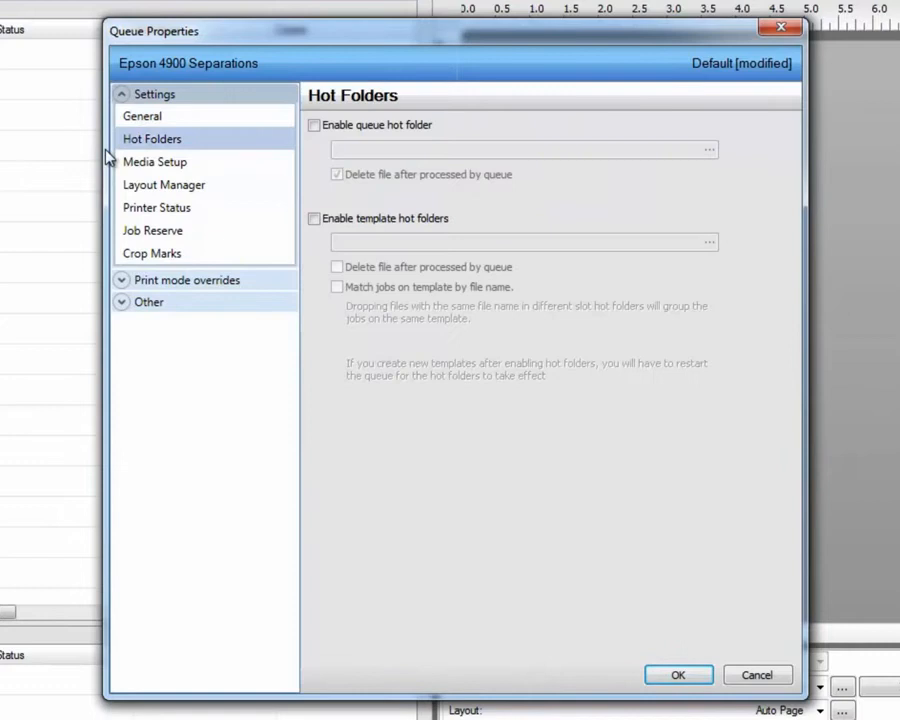
mouse_move(213, 148)
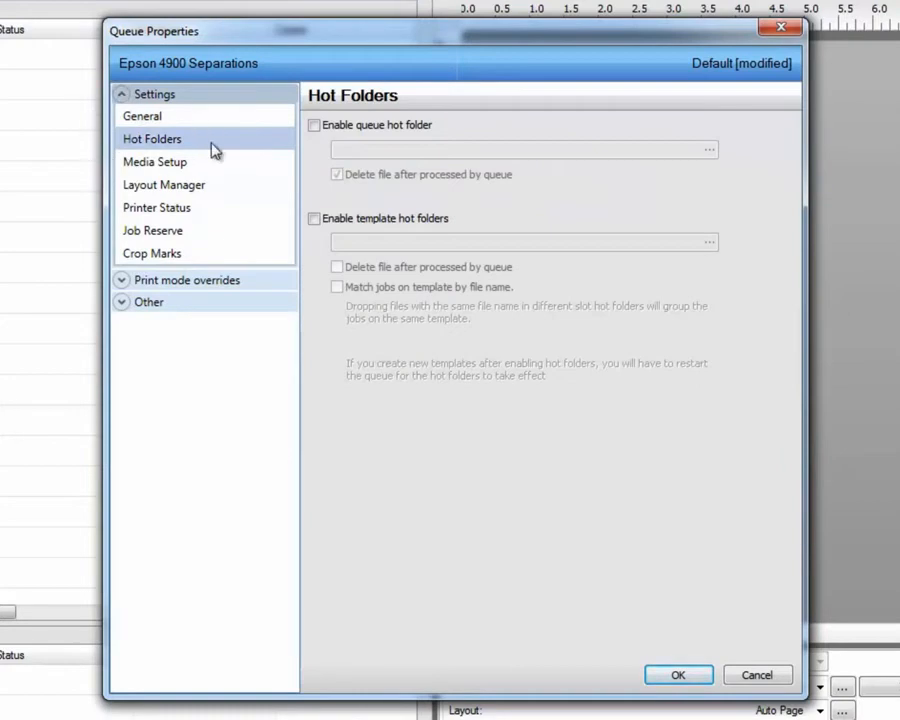
mouse_move(258, 143)
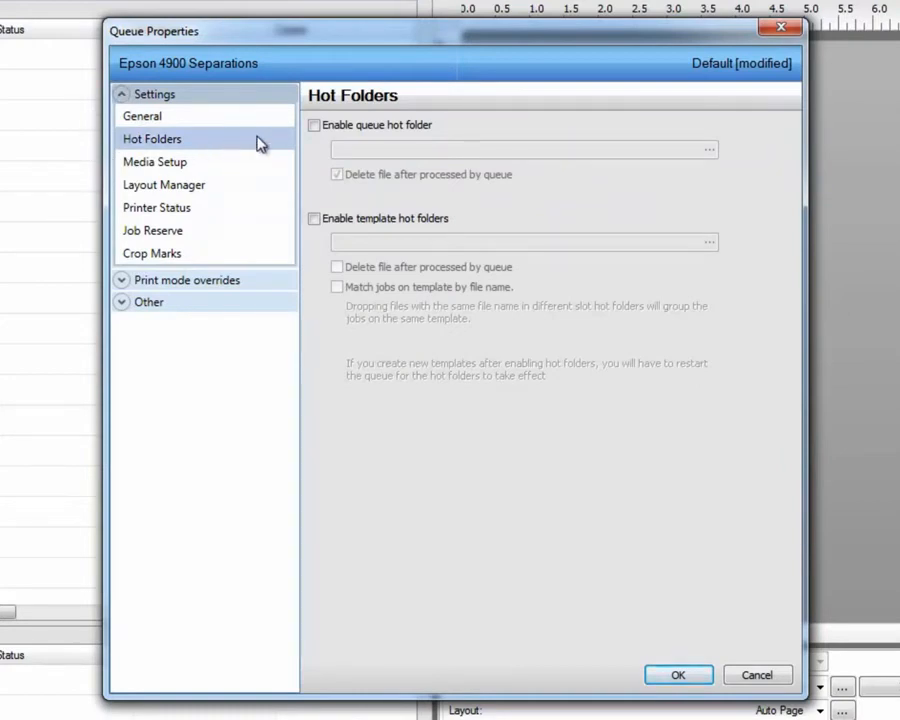
Enable the queue hot folder and browse into Computer > Local Disk (C:).
left_click(314, 125)
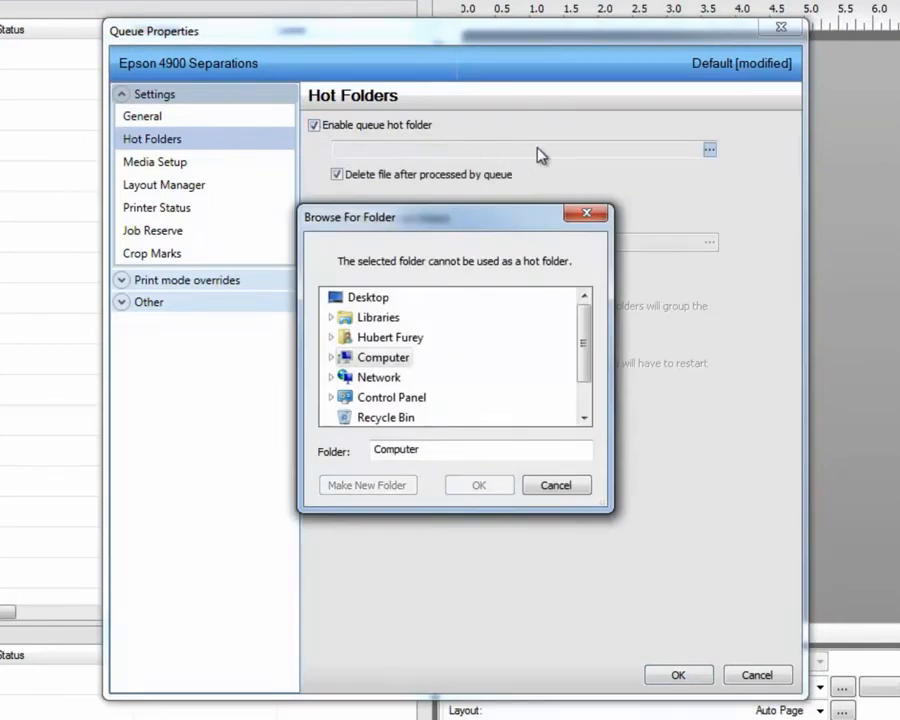
mouse_move(345, 222)
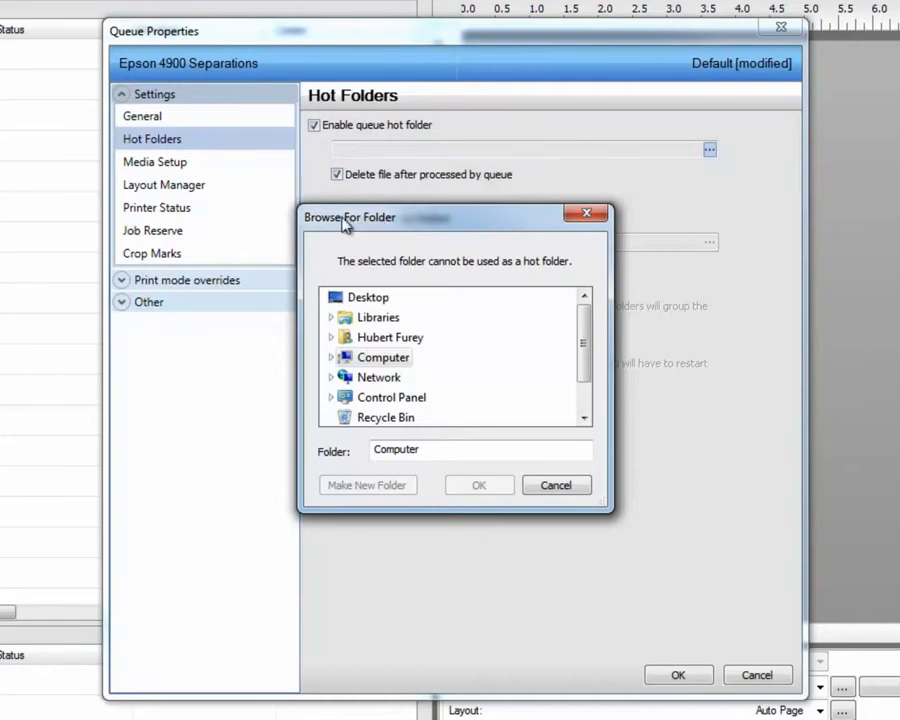
mouse_move(388, 235)
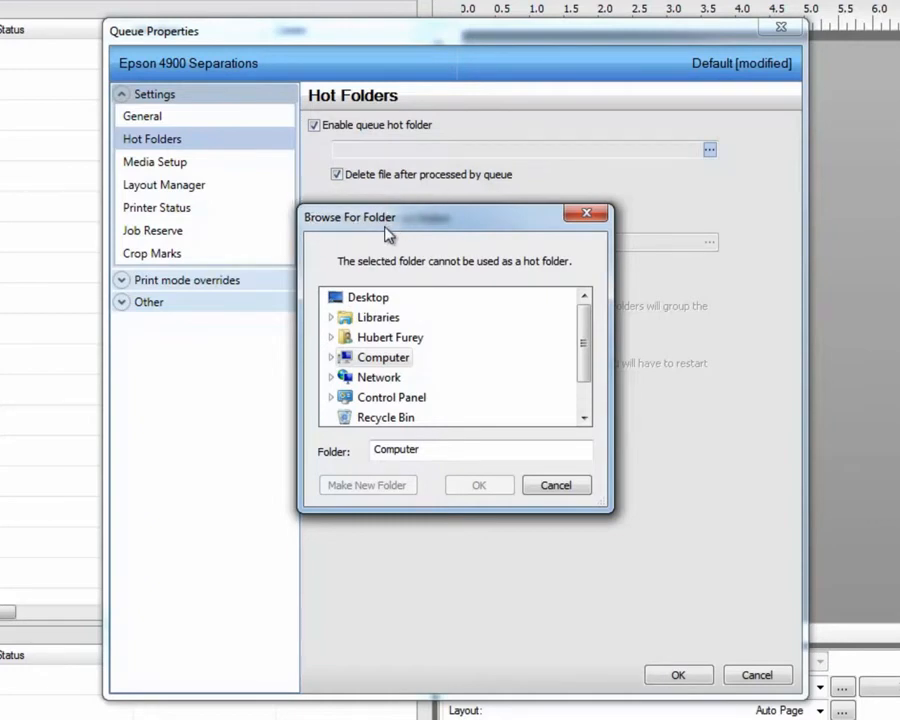
mouse_move(378, 317)
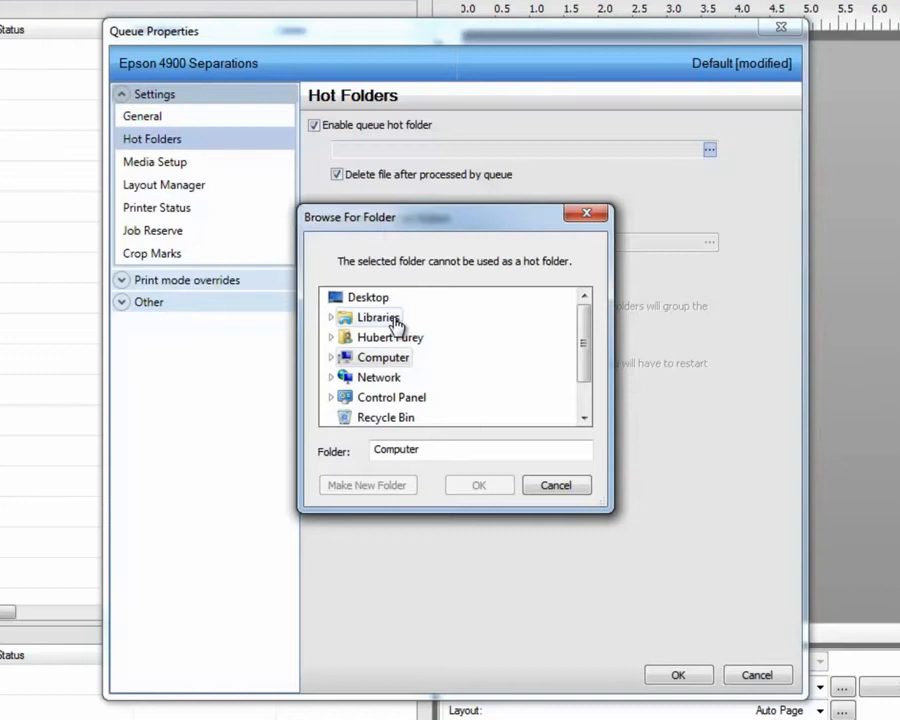
left_click(331, 357)
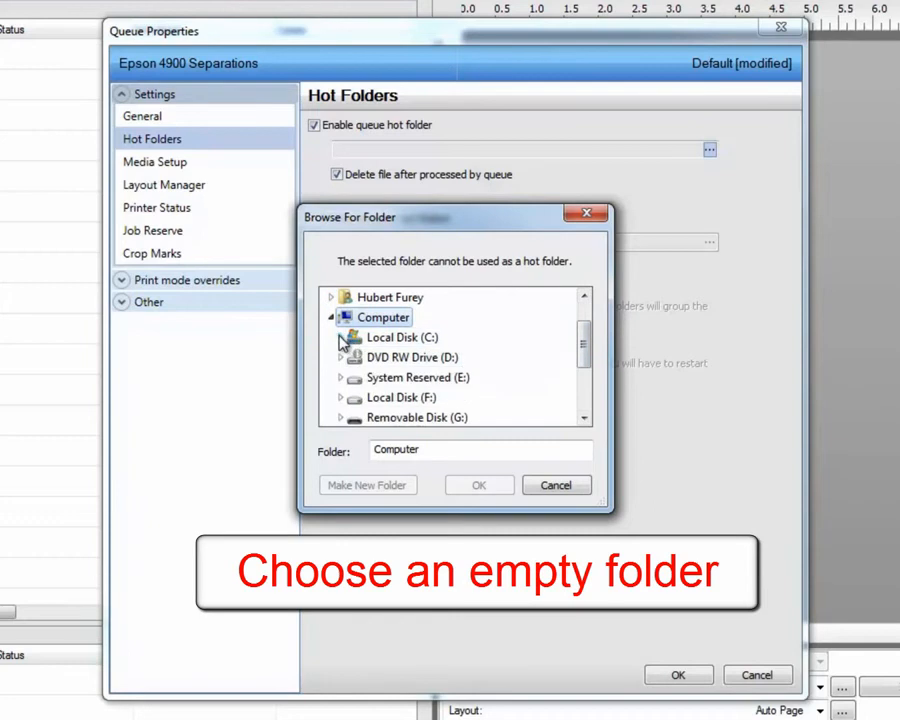
left_click(342, 337)
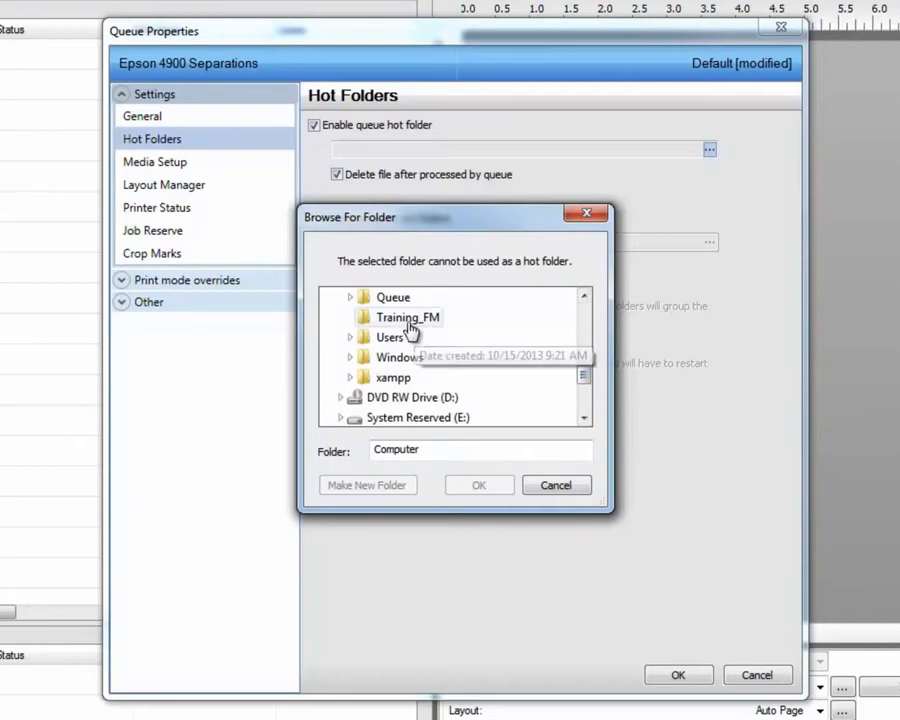
Make a new Hot1 folder inside Training_FM and select it as the hot folder.
left_click(406, 317)
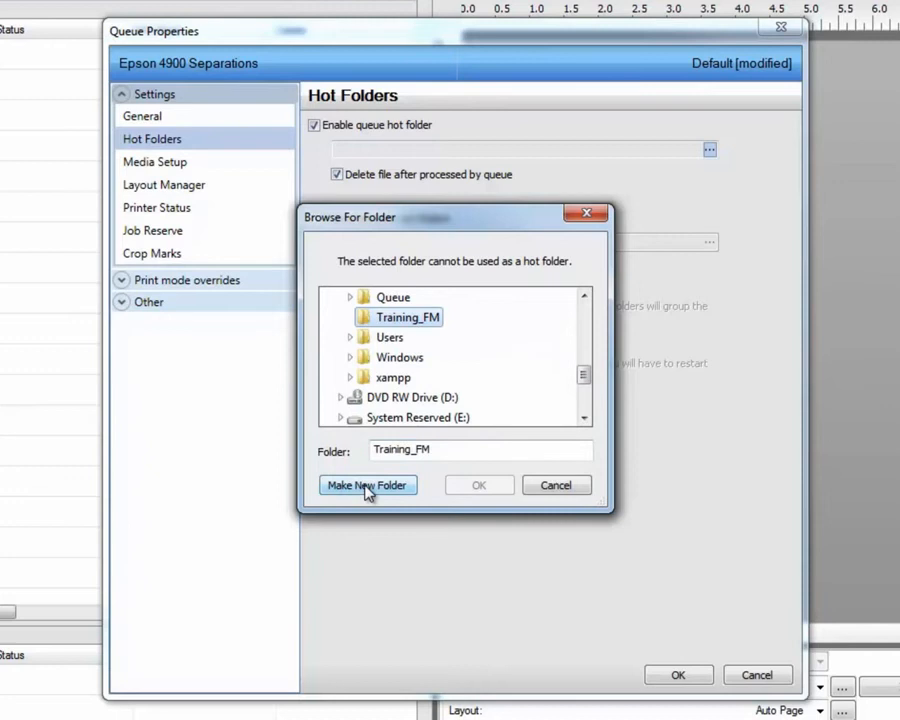
left_click(368, 485)
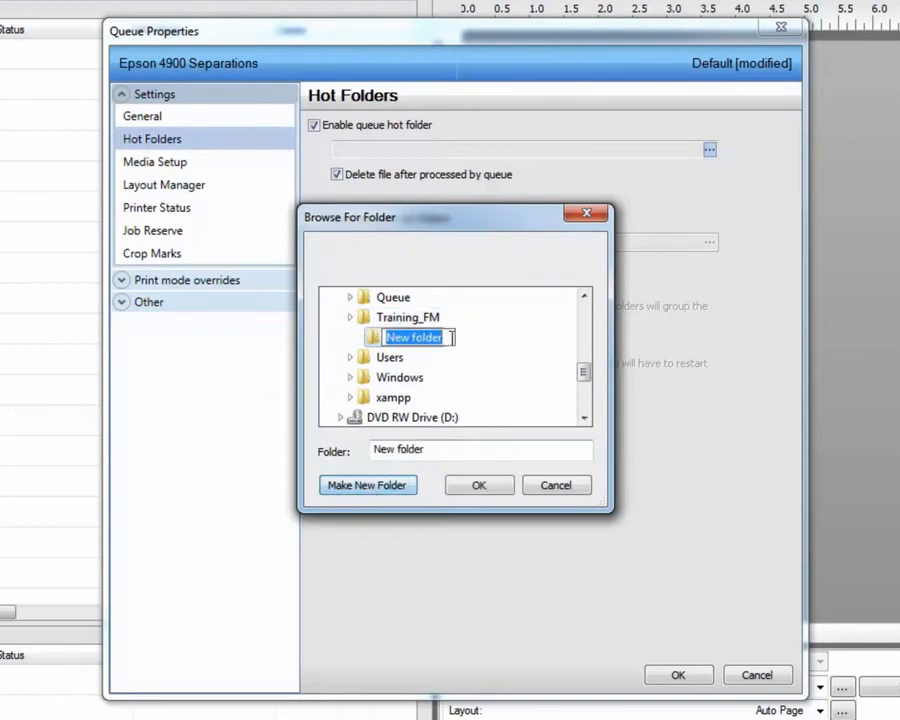
type("Hot1")
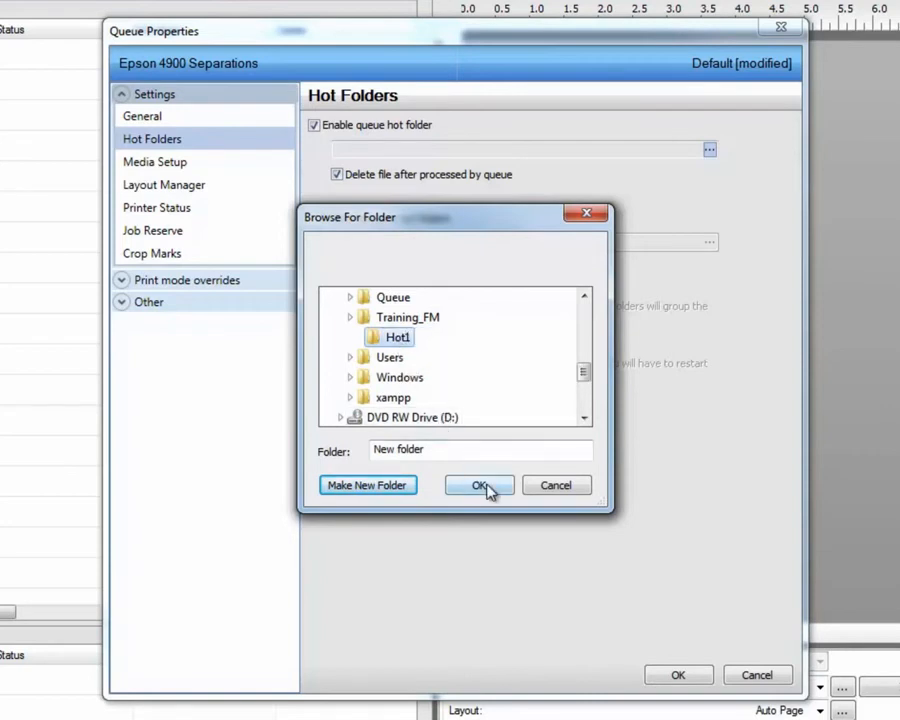
left_click(479, 485)
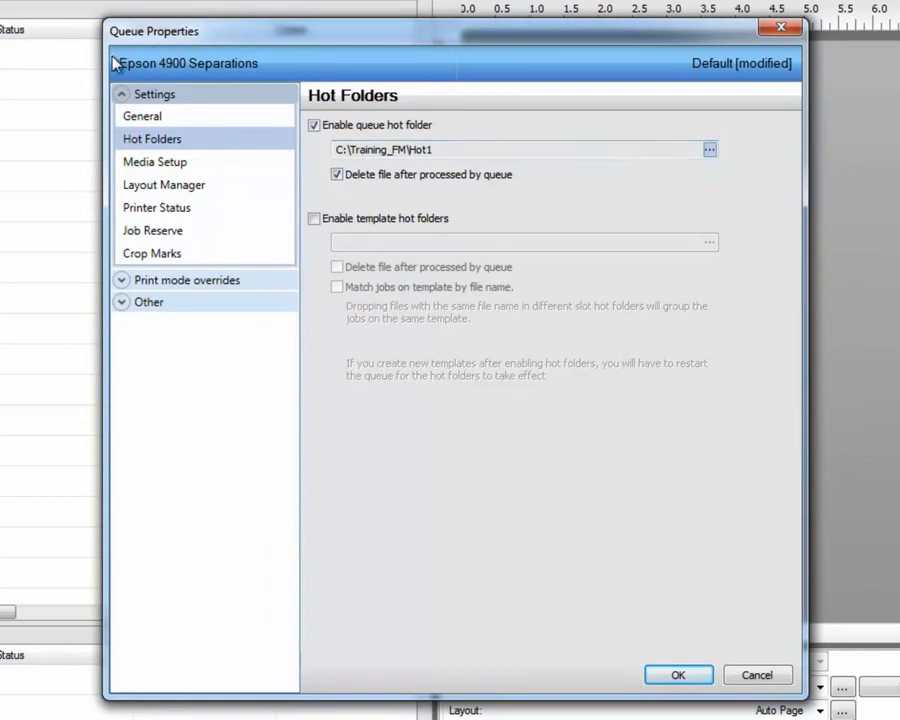
mouse_move(125, 50)
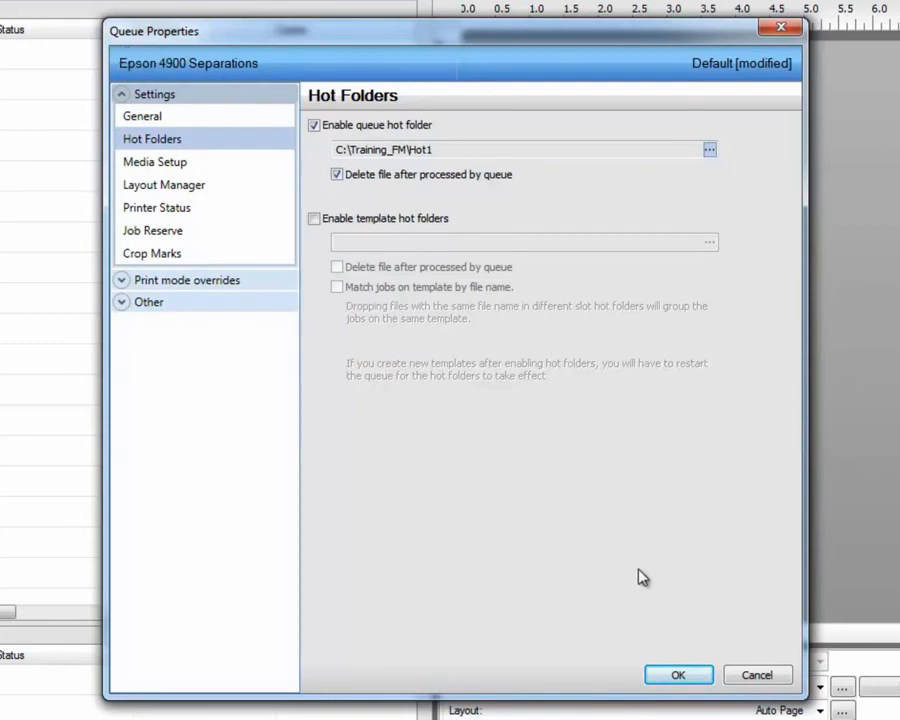
Confirm C:\Training_FM\Hot1 and close Queue Properties with OK.
left_click(678, 674)
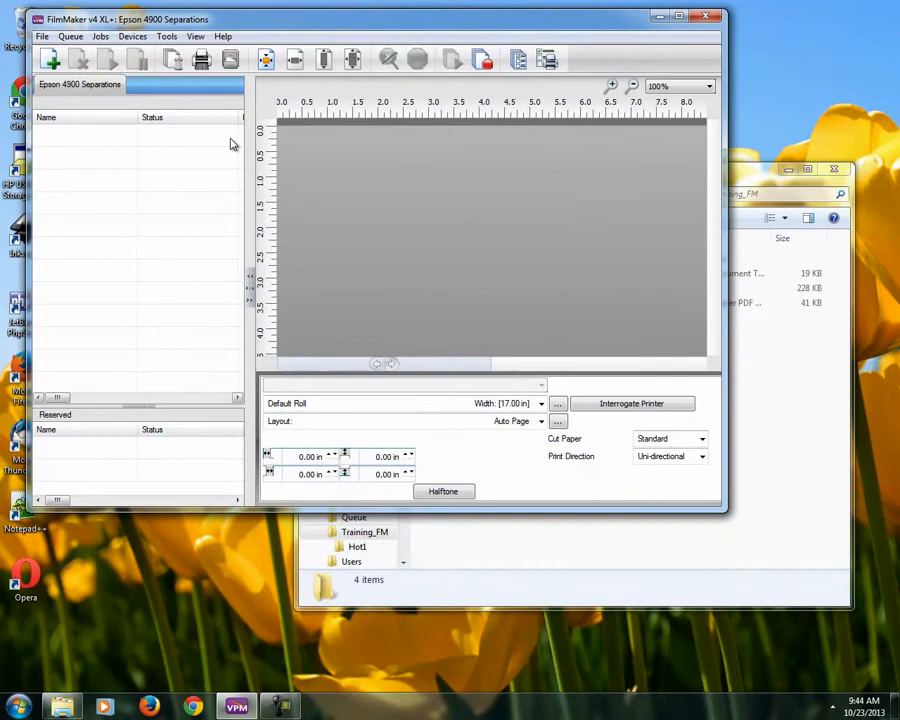
mouse_move(207, 165)
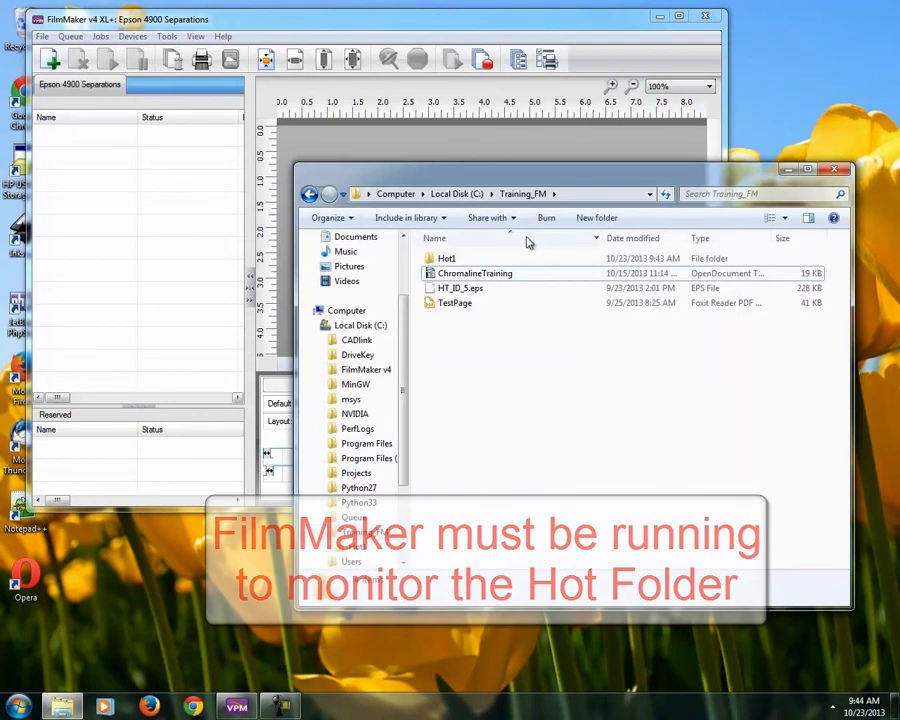
Check Hot1 is empty, return to Training_FM, and select HT_ID_5.eps.
double_click(447, 258)
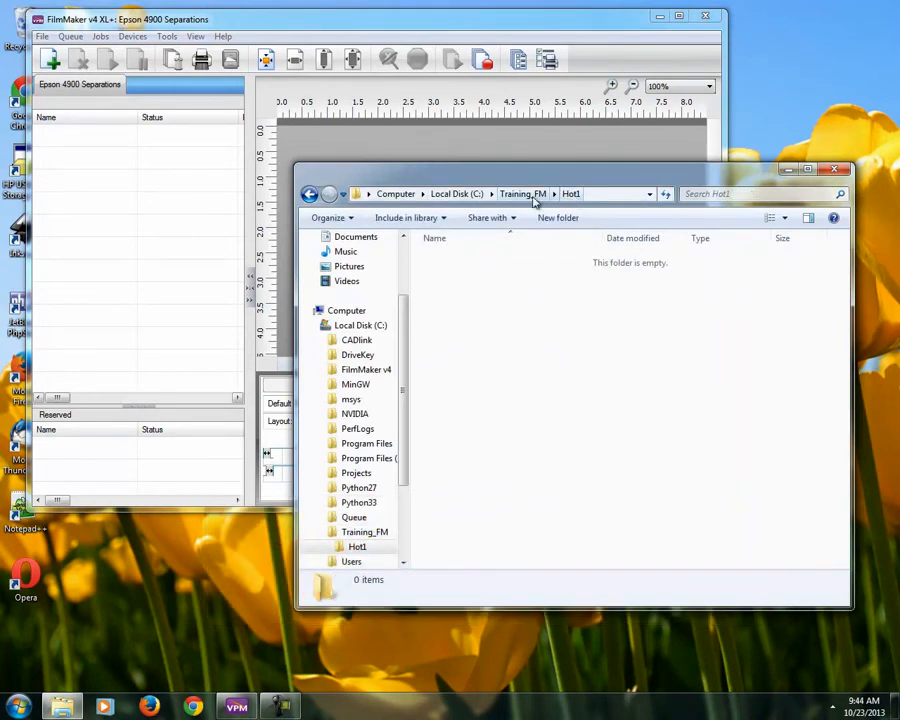
left_click(522, 193)
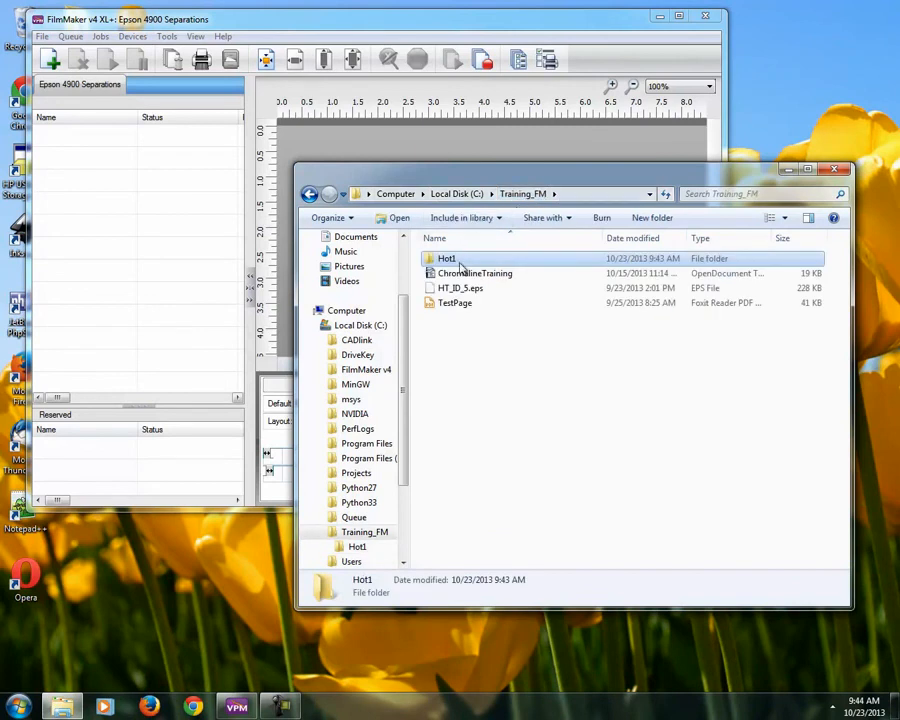
left_click(460, 288)
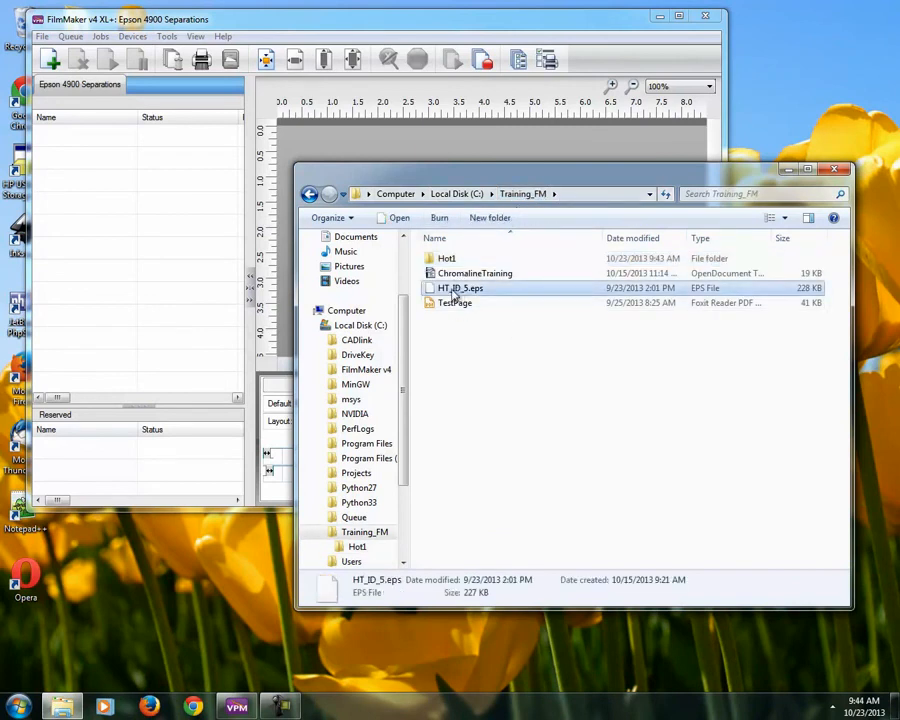